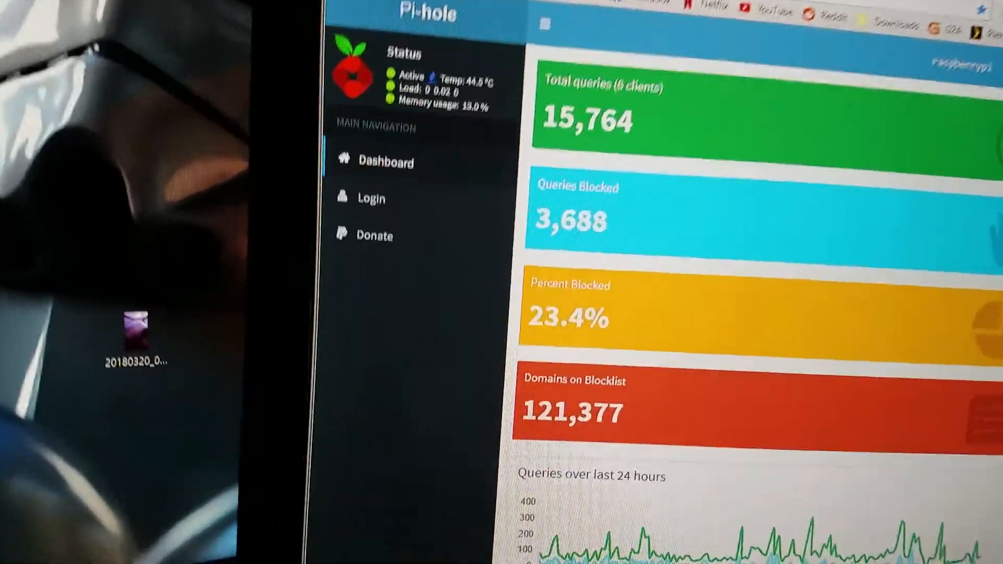
{"action": "scroll", "scroll_direction": "down", "scroll_amount": 3}
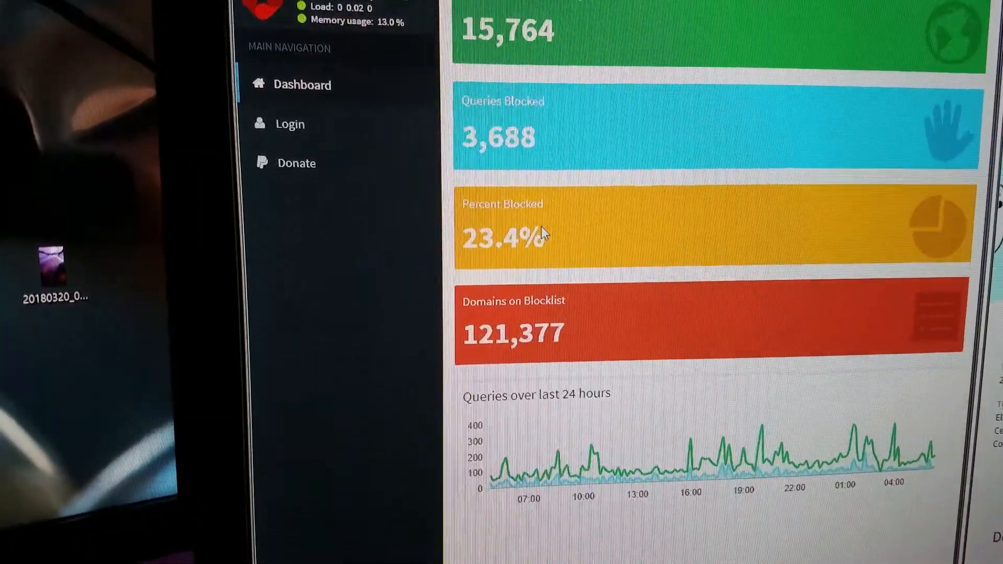